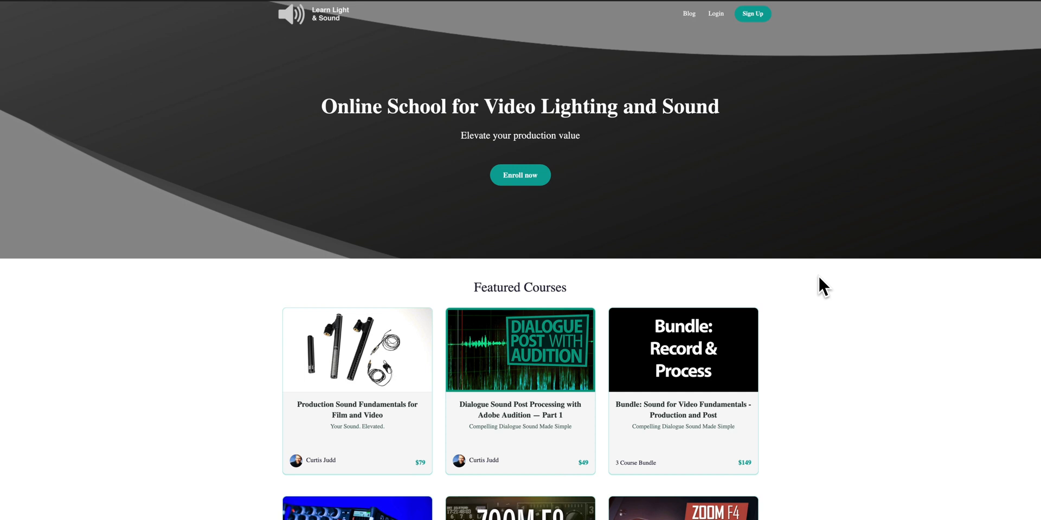
{"action": "scroll", "scroll_direction": "down", "scroll_amount": 3}
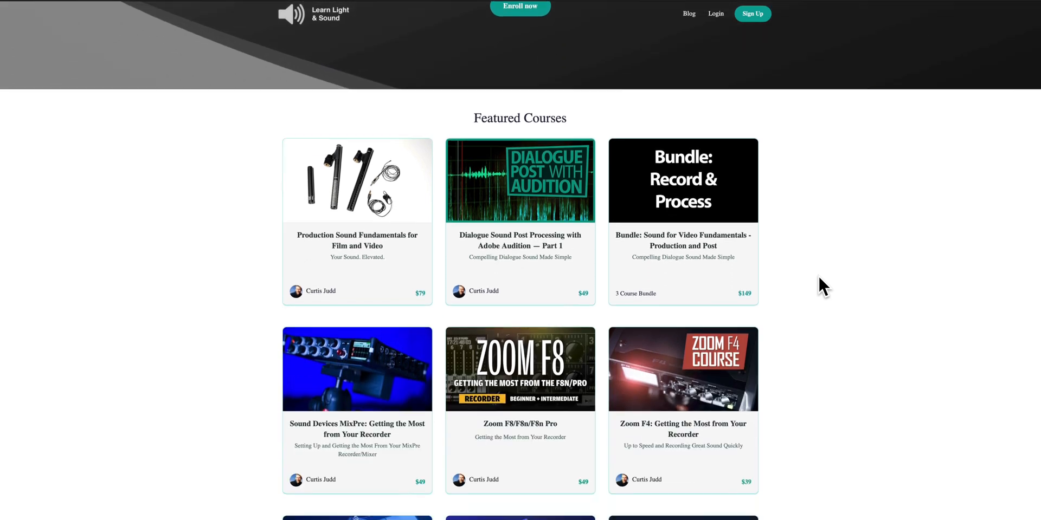
{"action": "scroll", "scroll_direction": "down", "scroll_amount": 3}
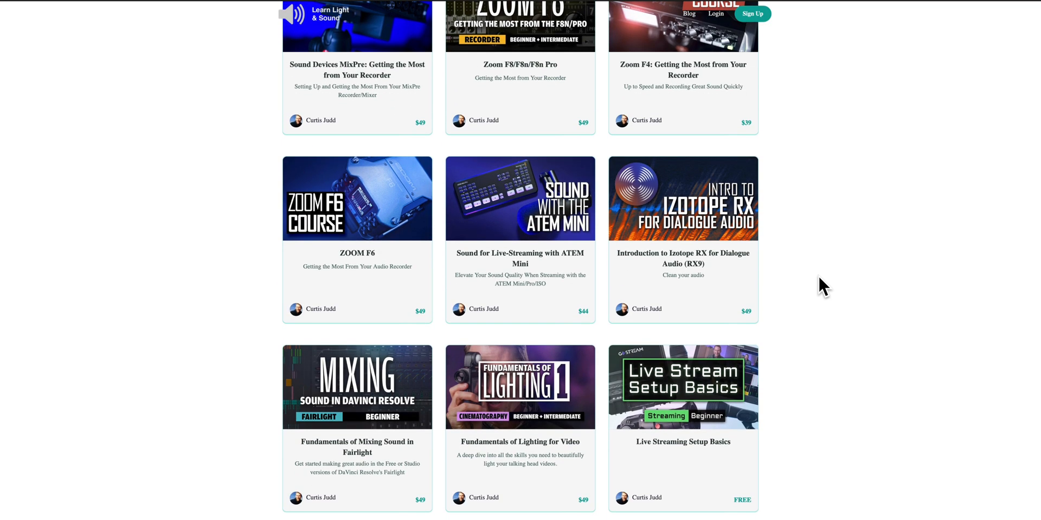